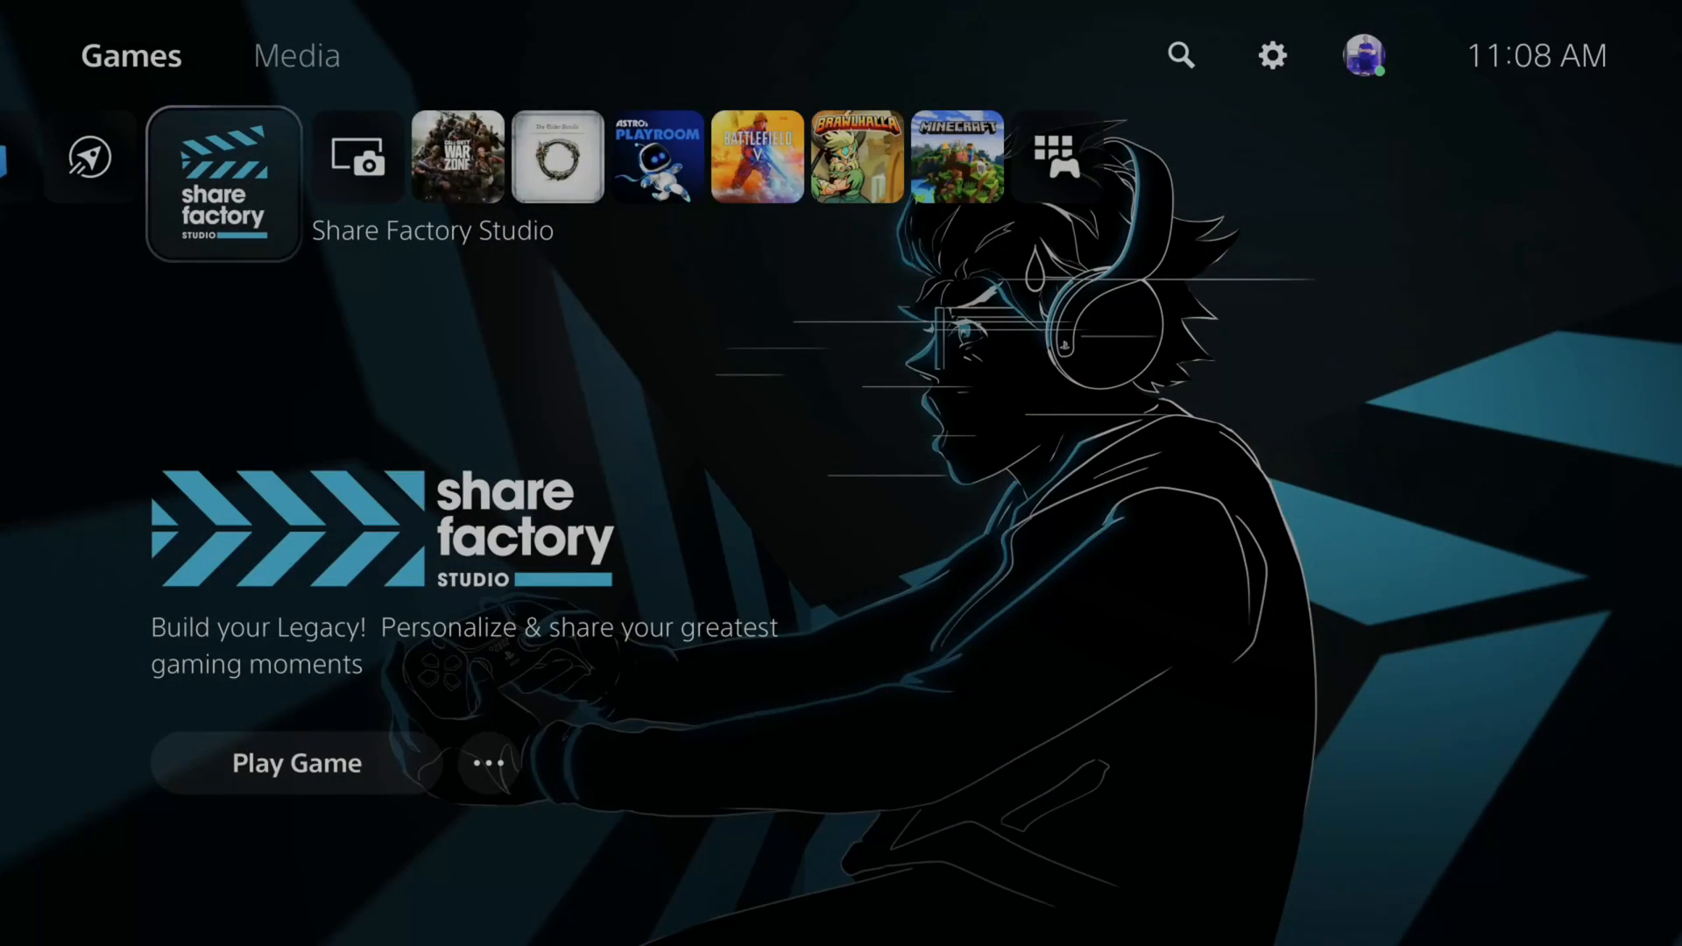
{"action": "mouse_move", "coordinate": [1271, 56]}
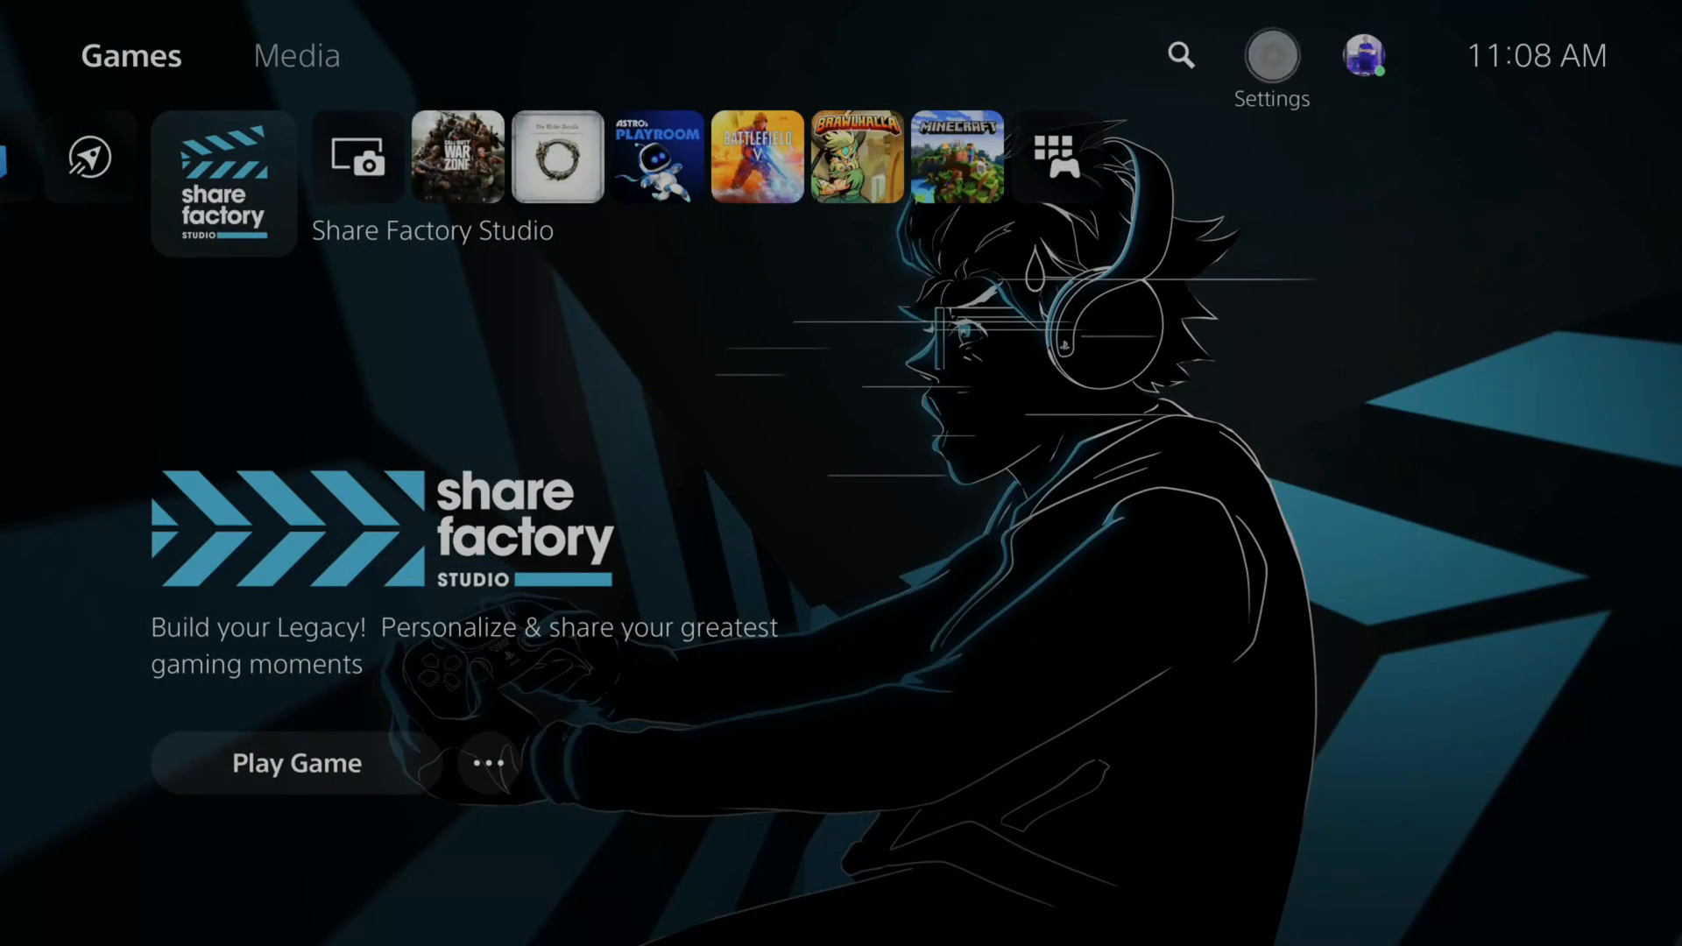
Open system Settings and scroll down to Captures and Broadcasts
{"action": "left_click", "coordinate": [1271, 48]}
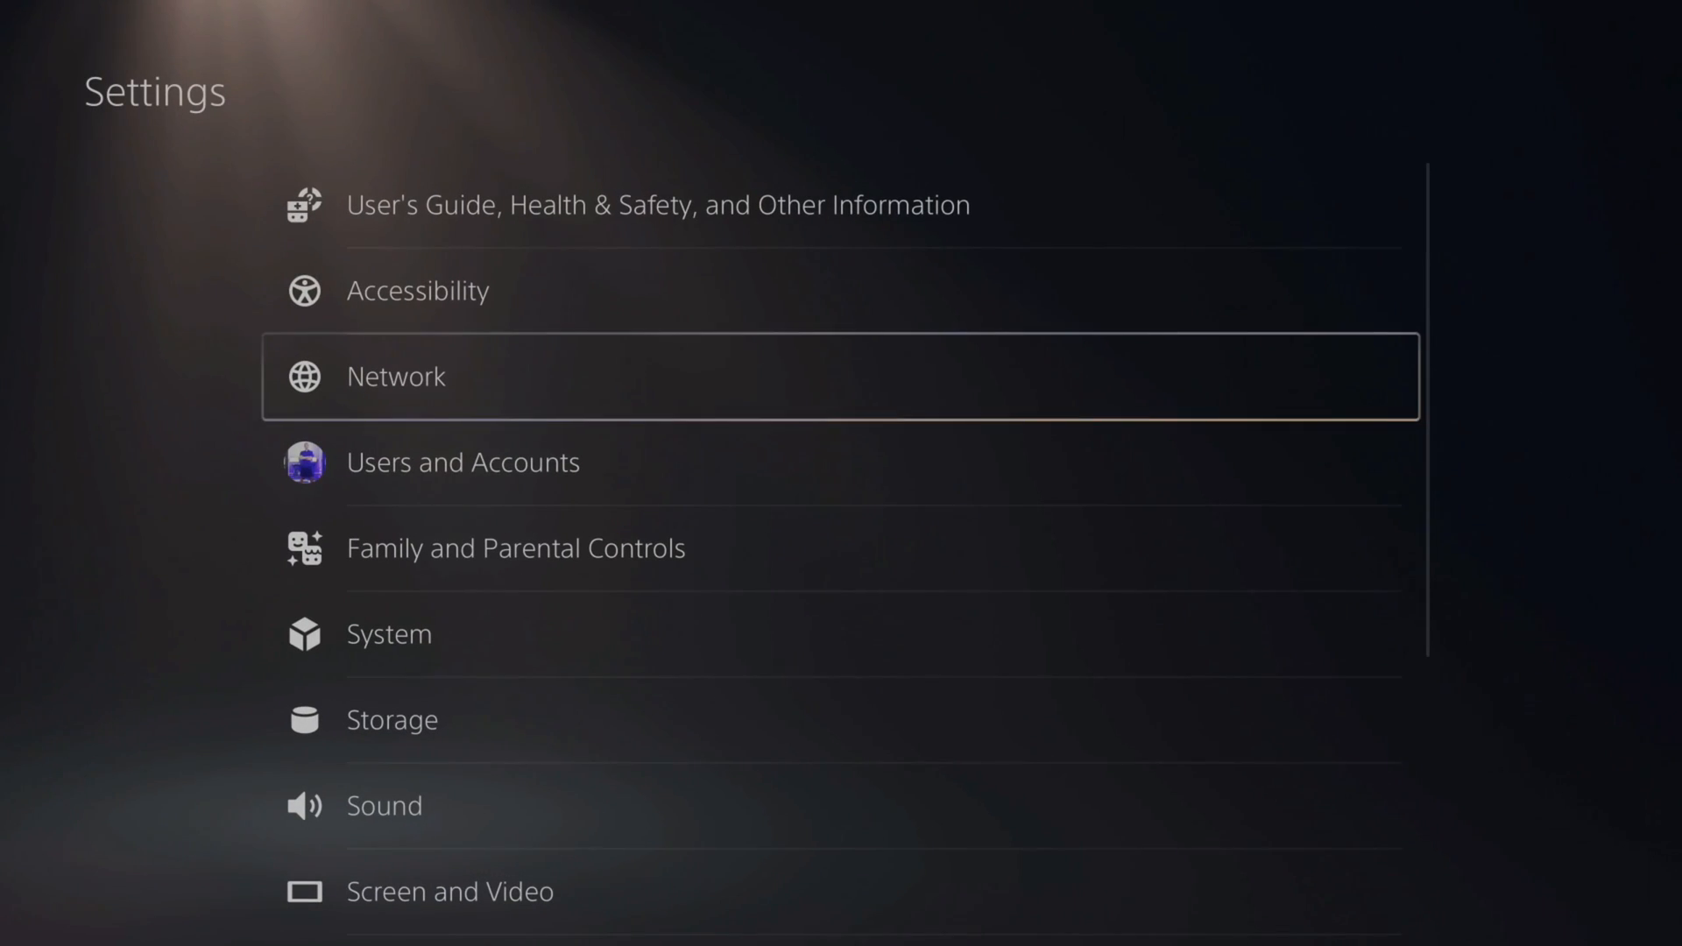
{"action": "scroll", "scroll_direction": "down", "scroll_amount": 3}
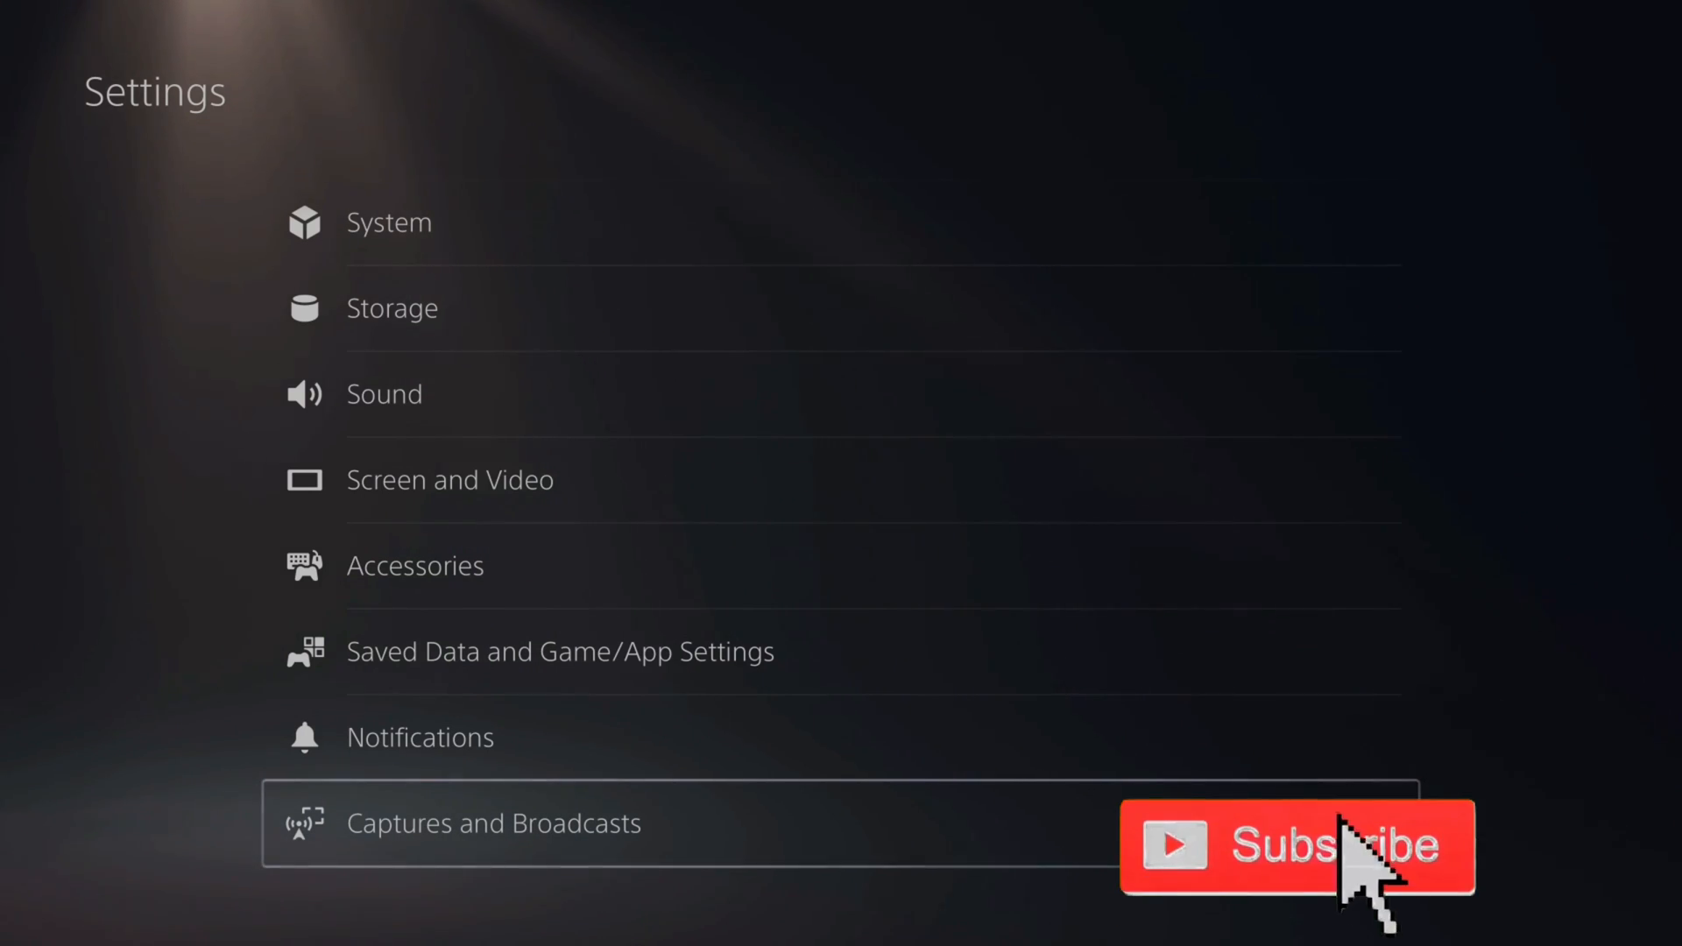
Open Captures and Broadcasts and show its Broadcasts options
{"action": "left_click", "coordinate": [493, 823]}
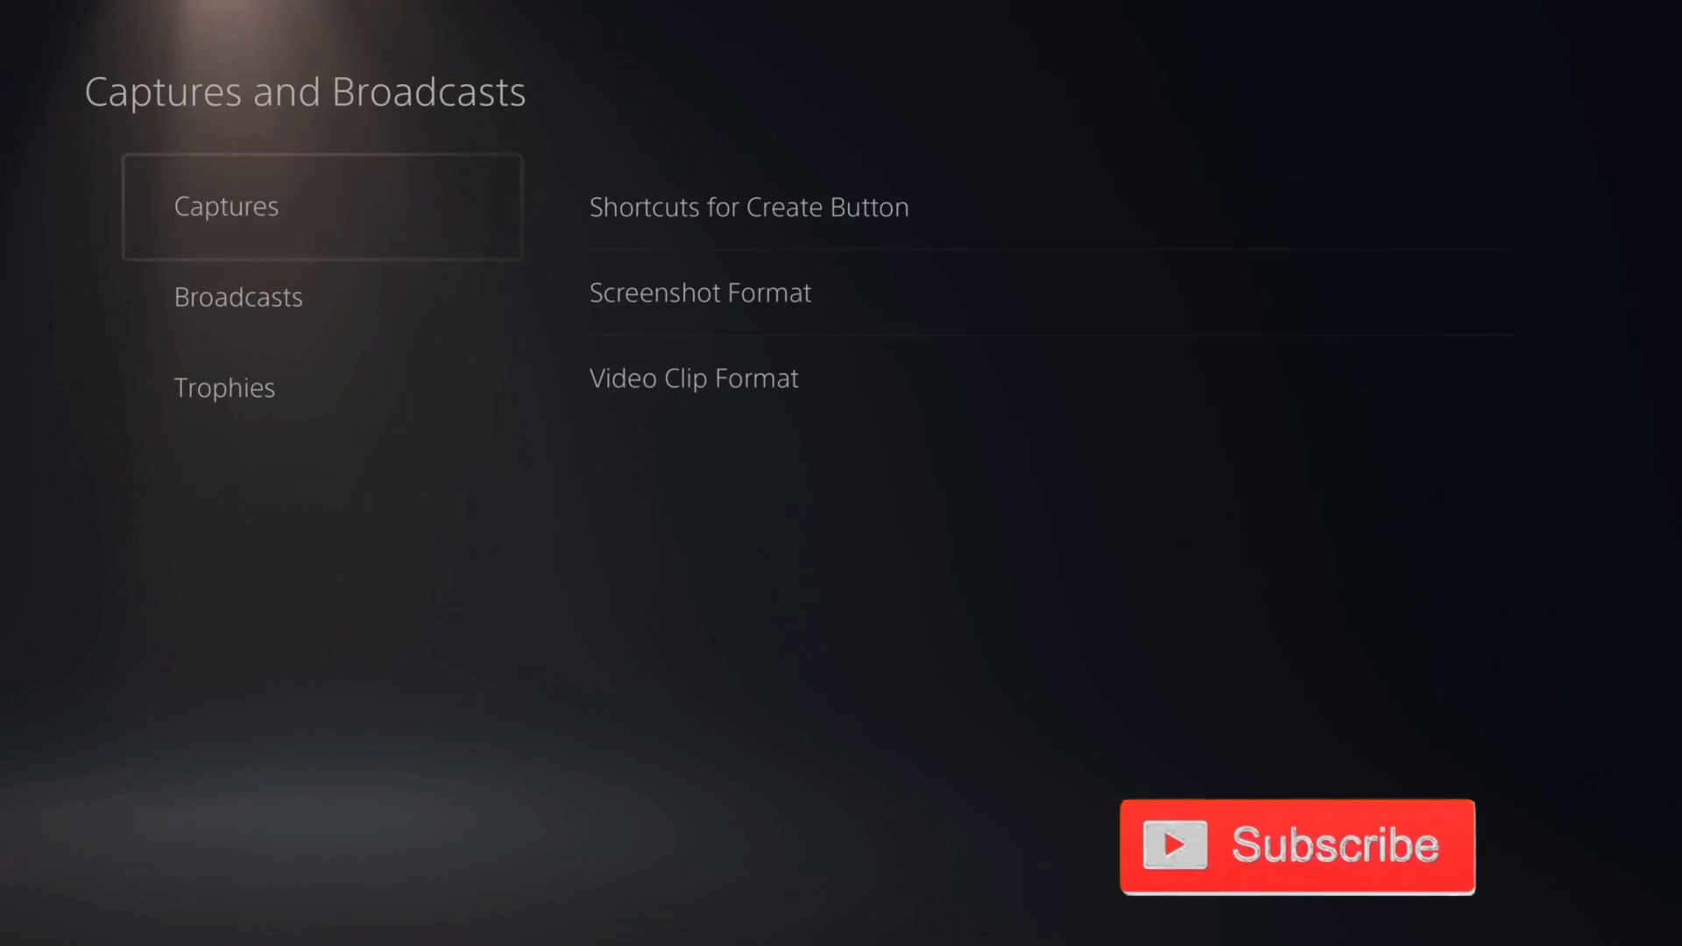
{"action": "left_click", "coordinate": [238, 296]}
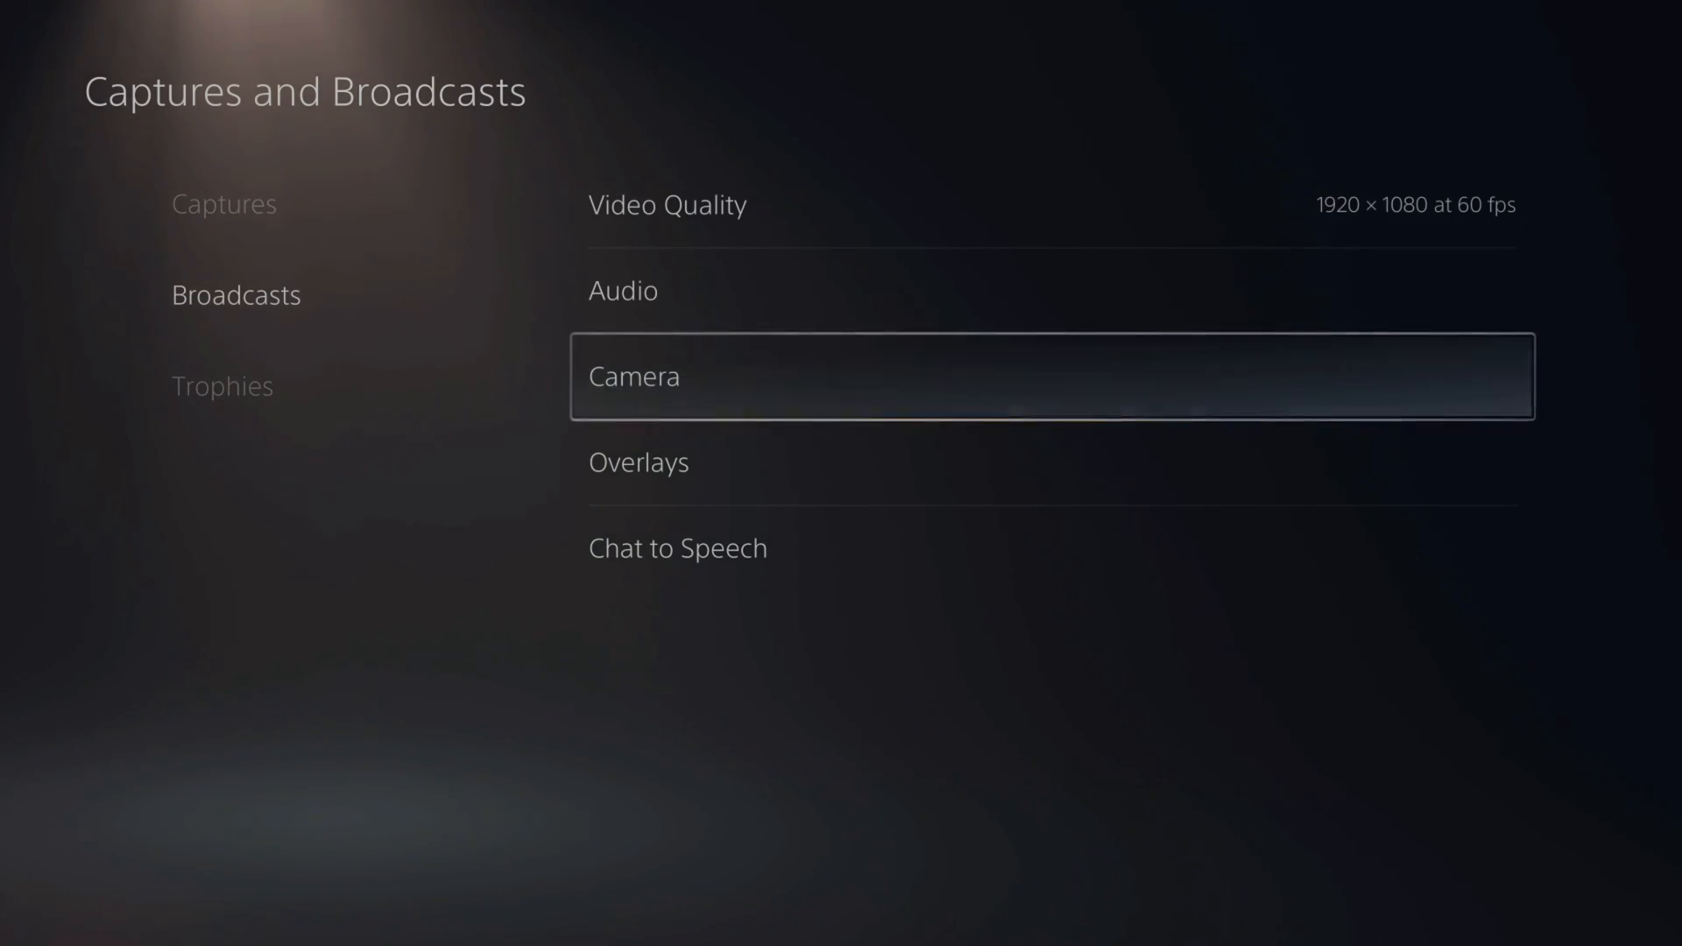
Open the broadcast Camera settings and move to the Size option
{"action": "left_click", "coordinate": [1051, 376]}
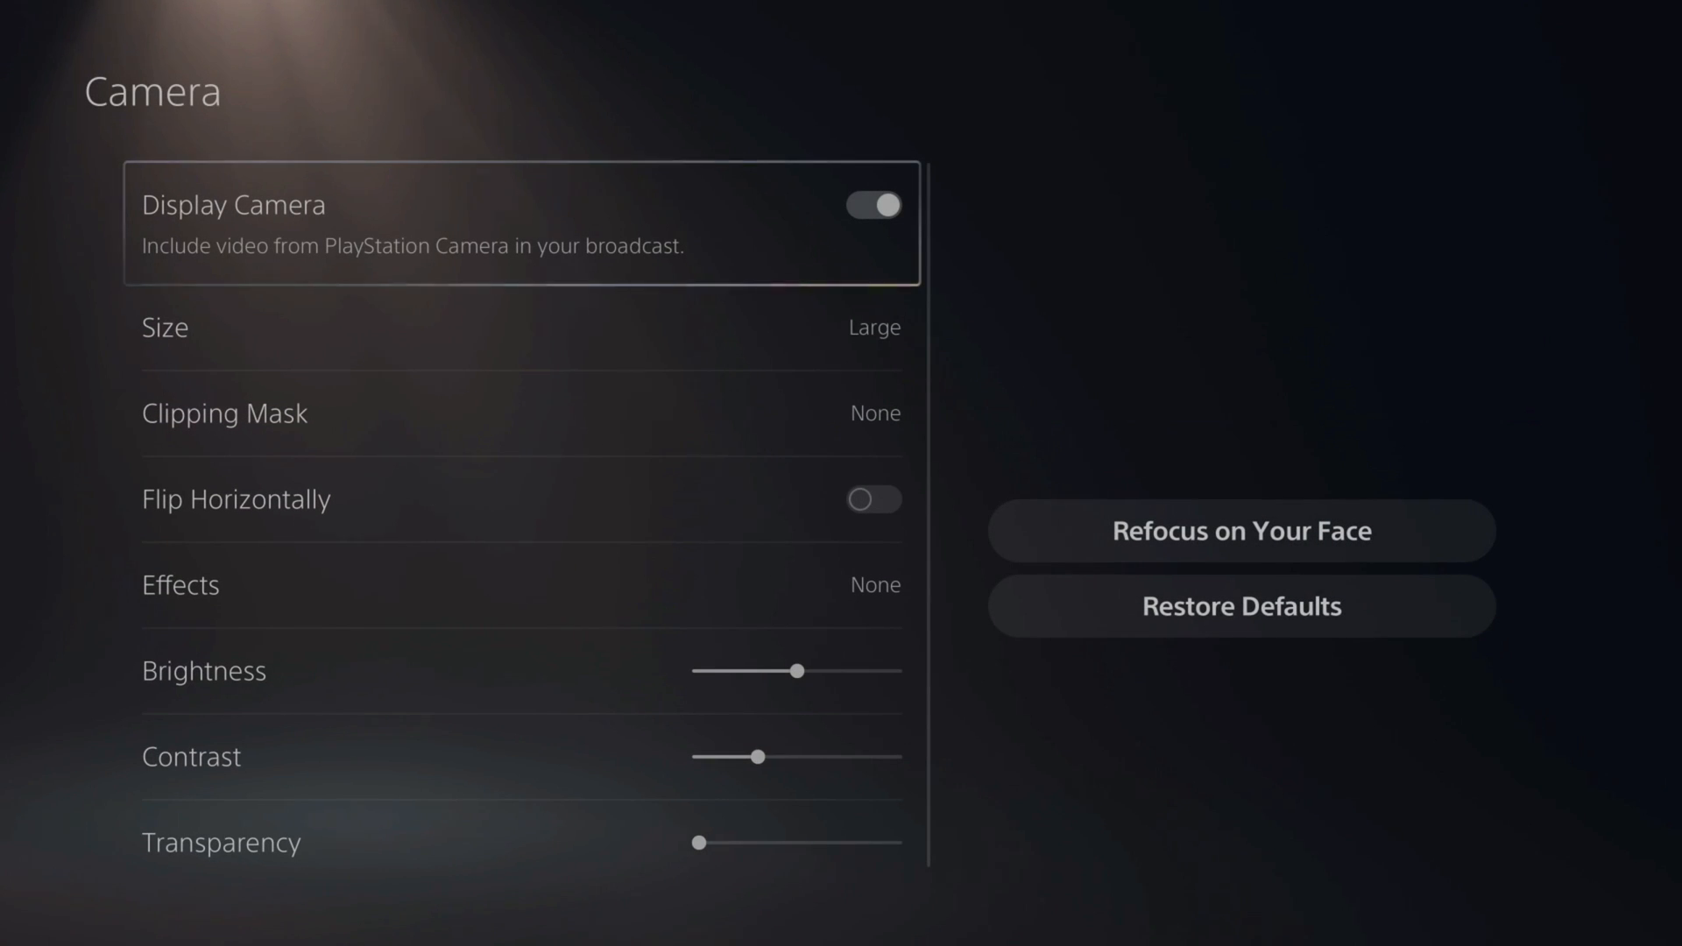
{"action": "key", "text": "down"}
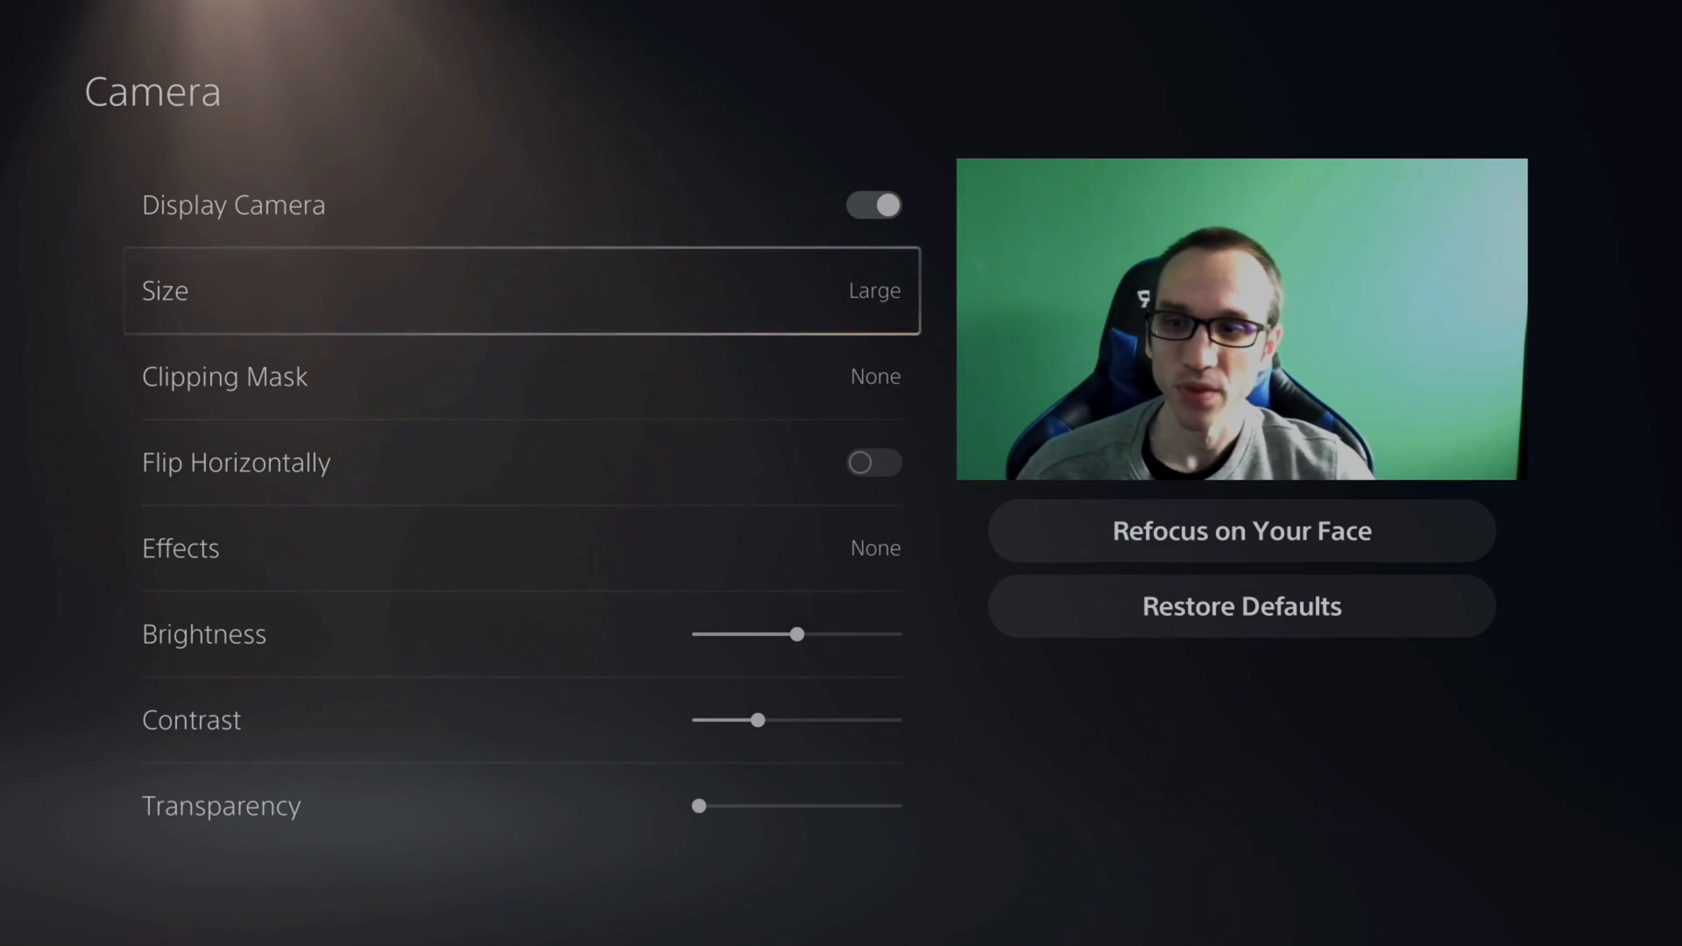
Try Medium camera size, then set the broadcast camera back to Large
{"action": "left_click", "coordinate": [521, 290]}
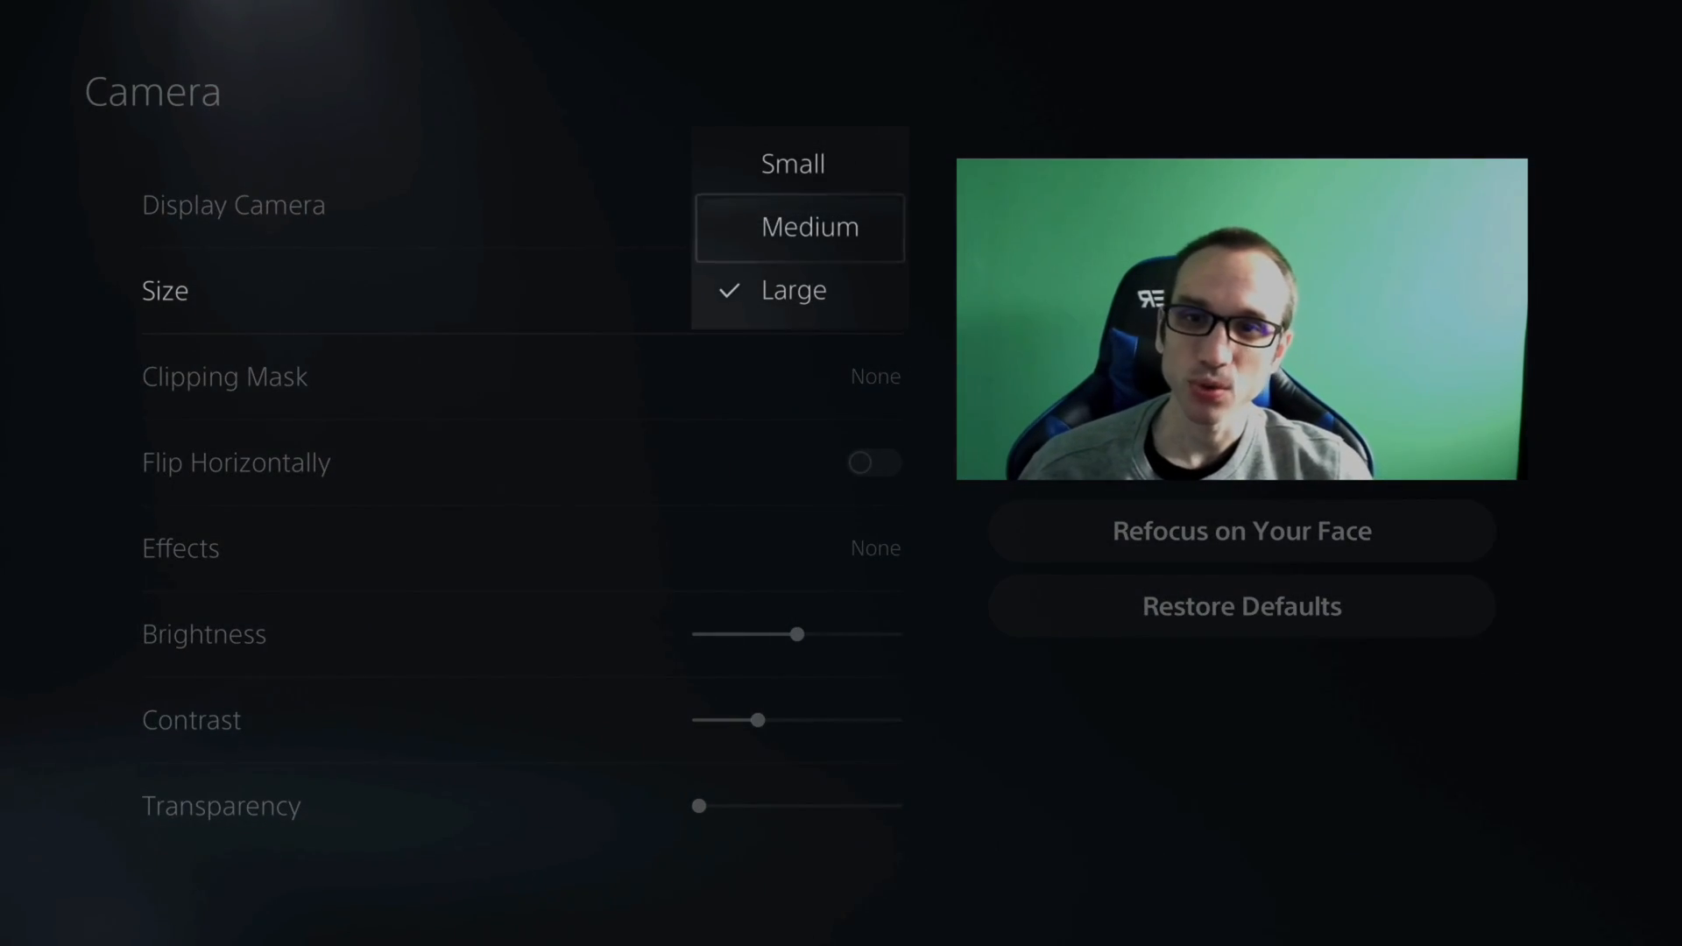
{"action": "left_click", "coordinate": [799, 226]}
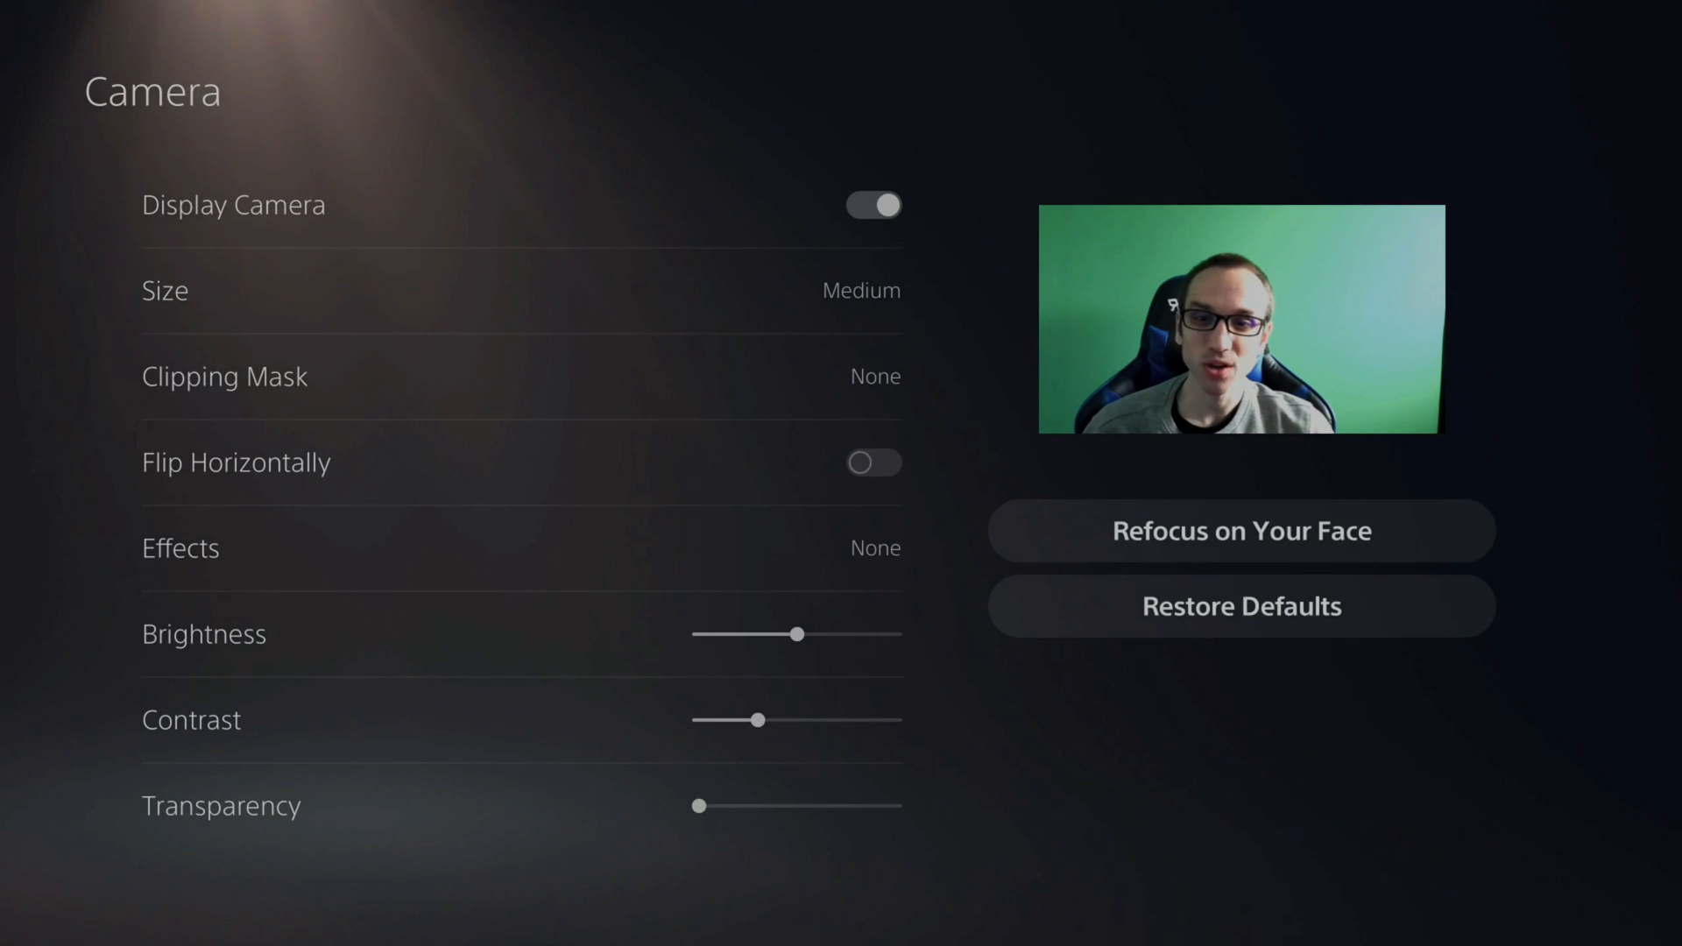
{"action": "left_click", "coordinate": [873, 290]}
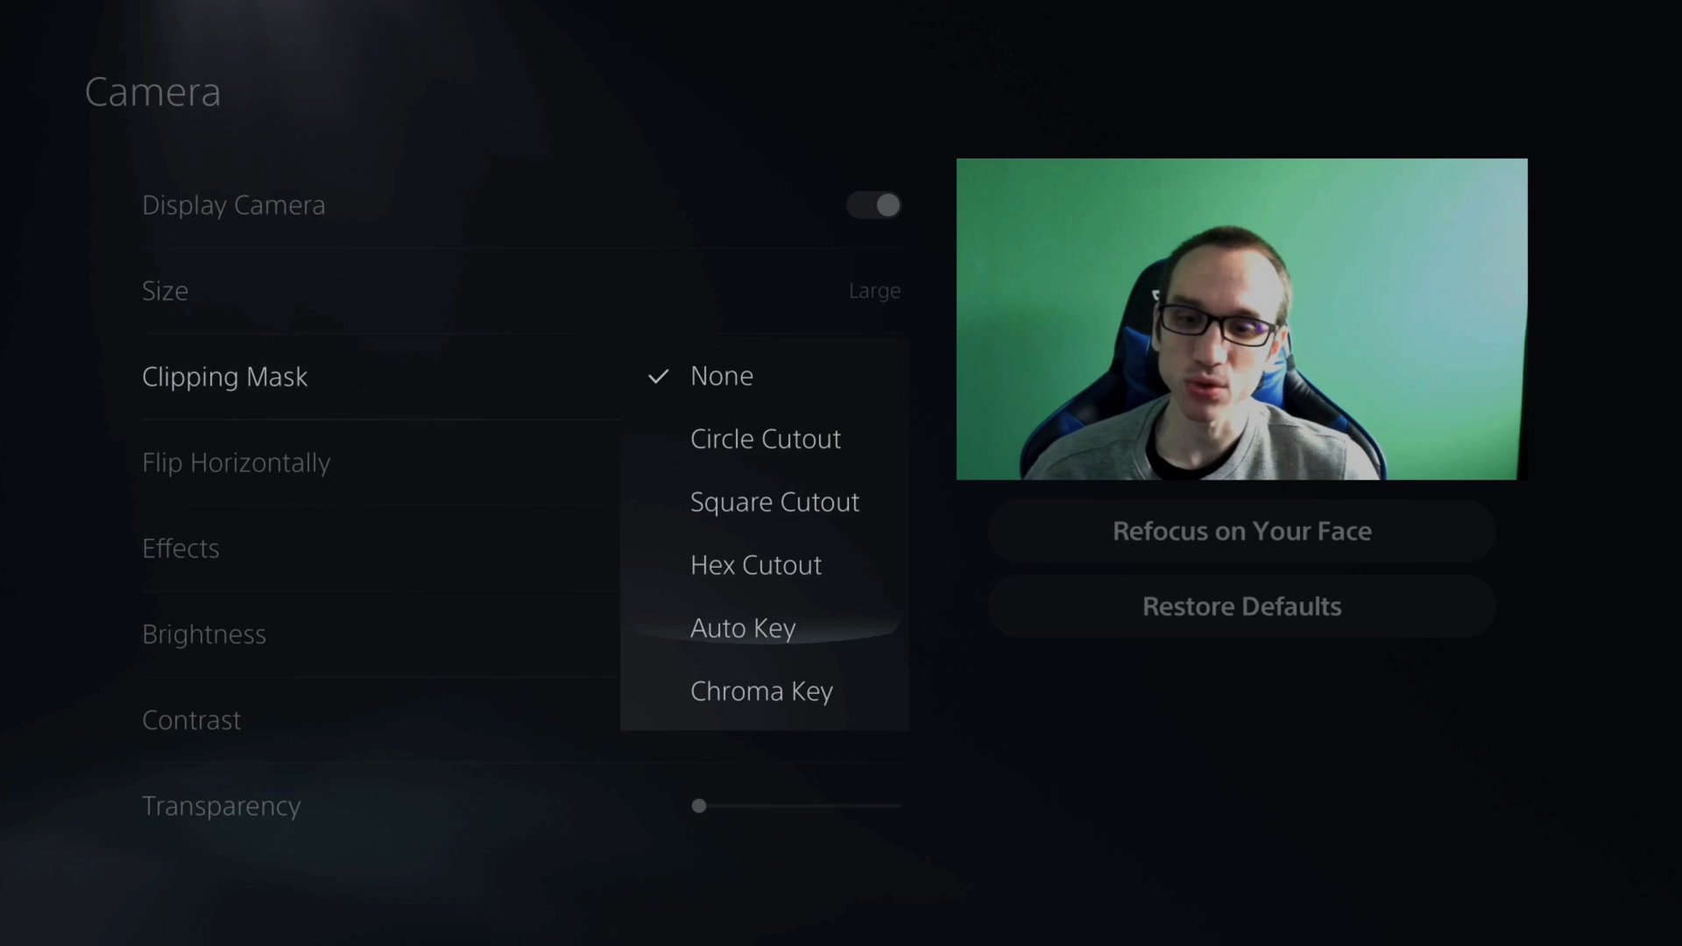
Set the camera Clipping Mask to Chroma Key
{"action": "left_click", "coordinate": [762, 689]}
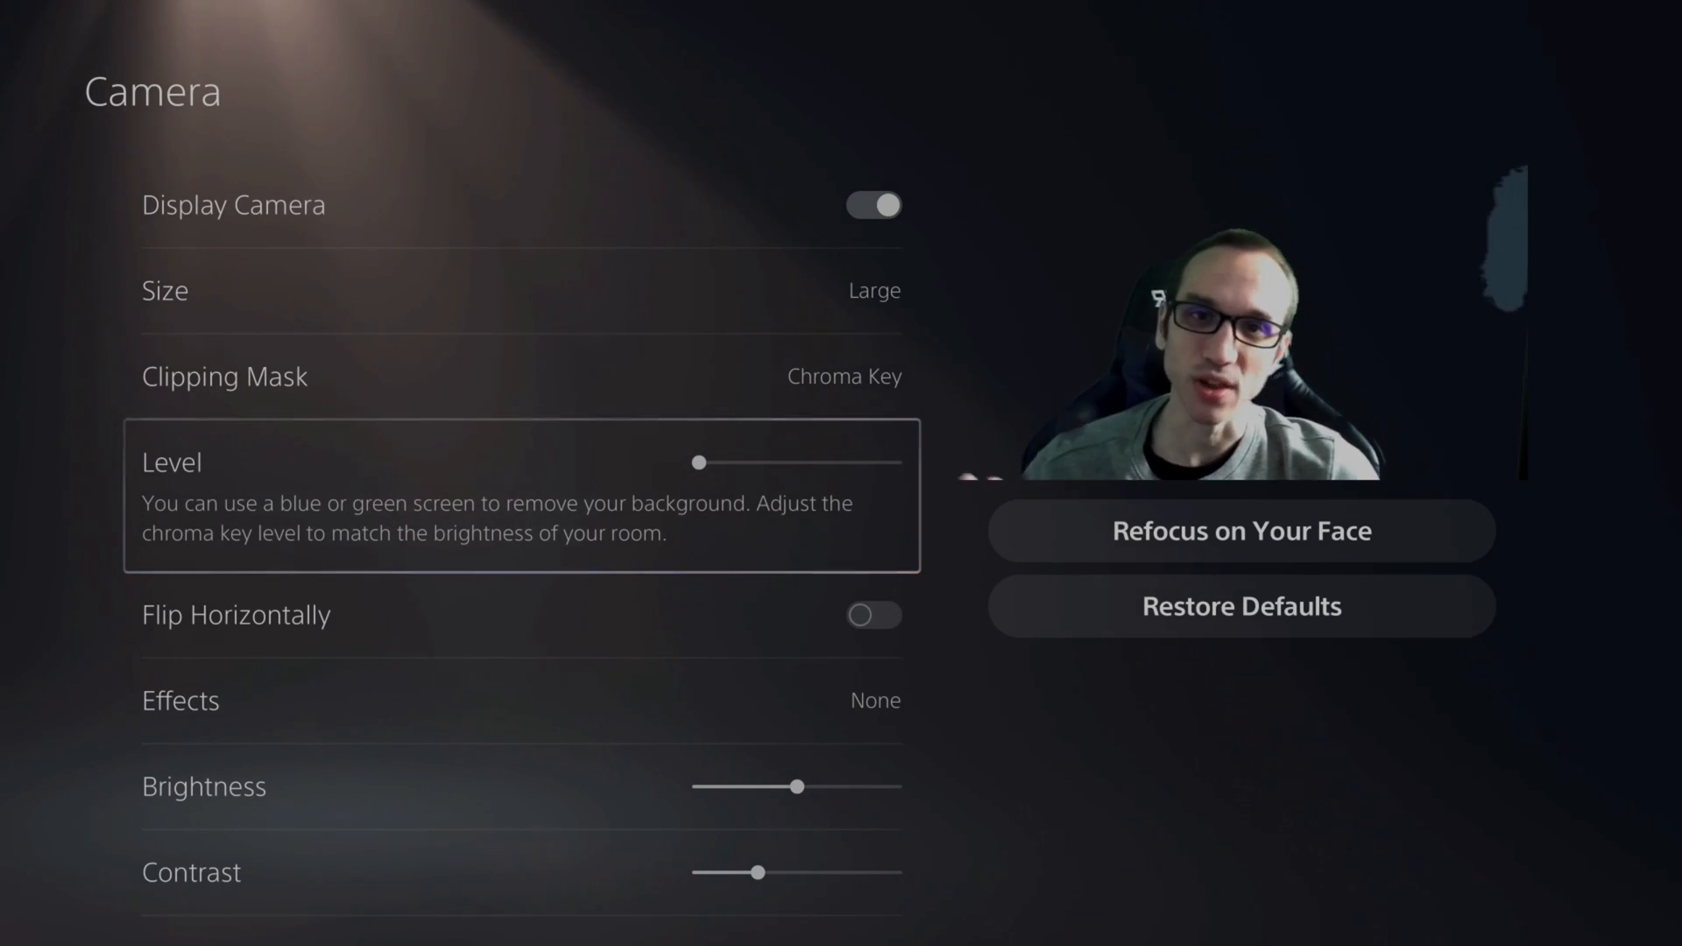
Raise the chroma key Level slider, then return it to minimum
{"action": "left_click_drag", "start_coordinate": [699, 462], "coordinate": [737, 463]}
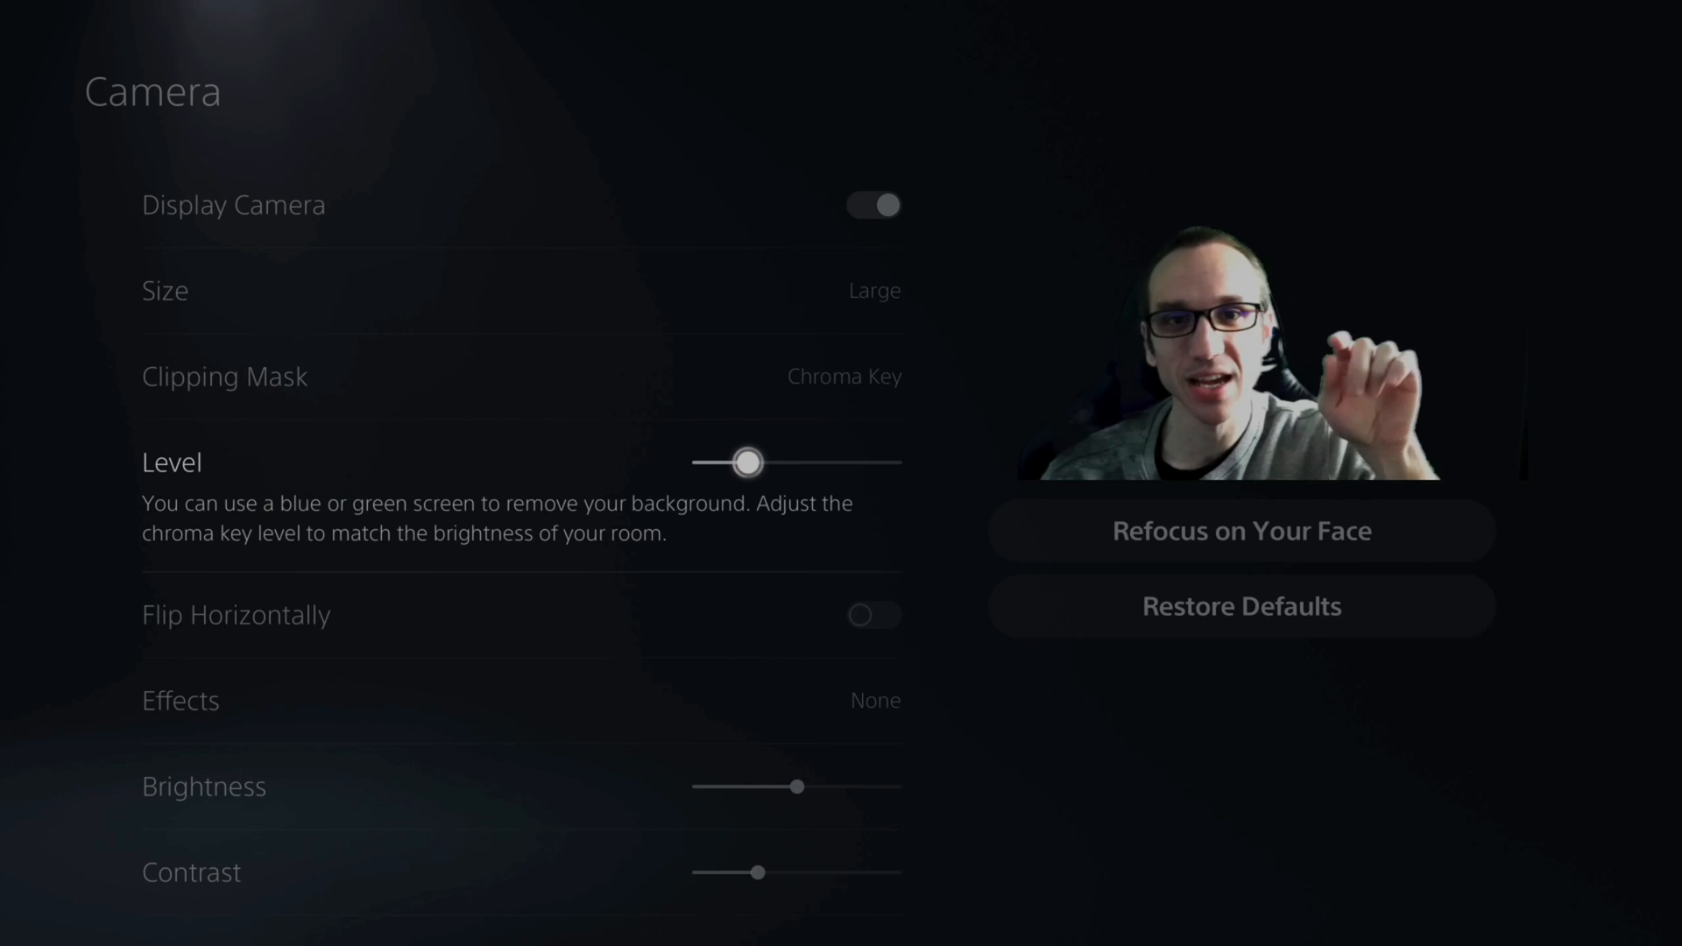
{"action": "left_click_drag", "start_coordinate": [747, 462], "coordinate": [701, 462]}
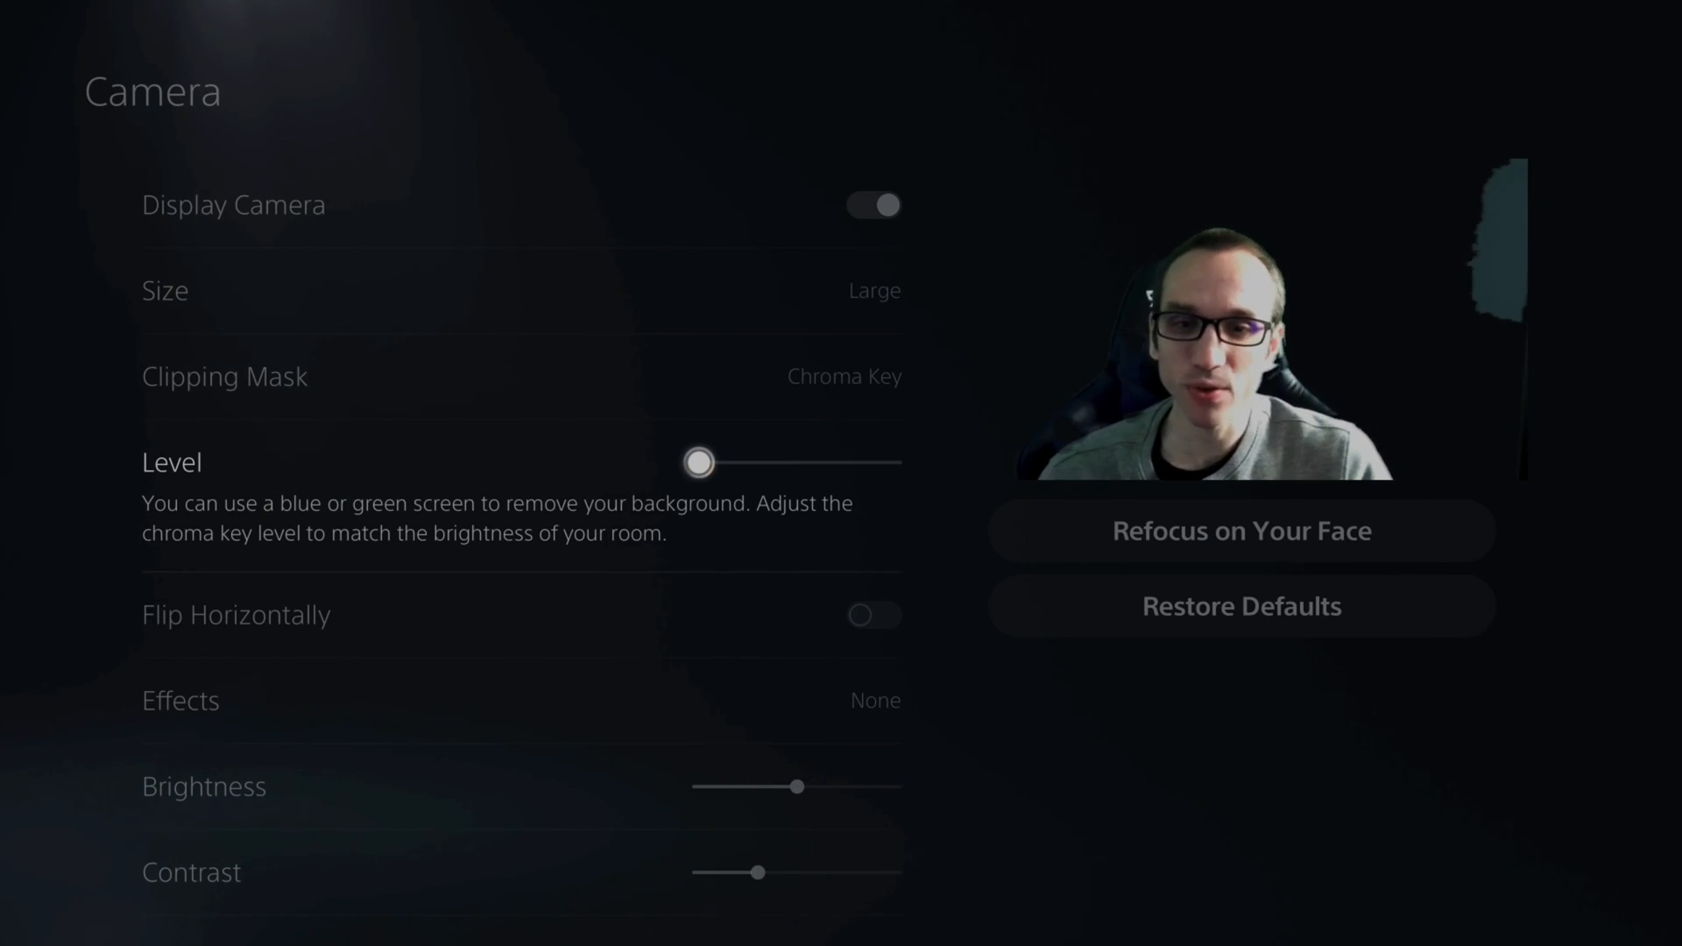
{"action": "scroll", "scroll_direction": "down", "scroll_amount": 3}
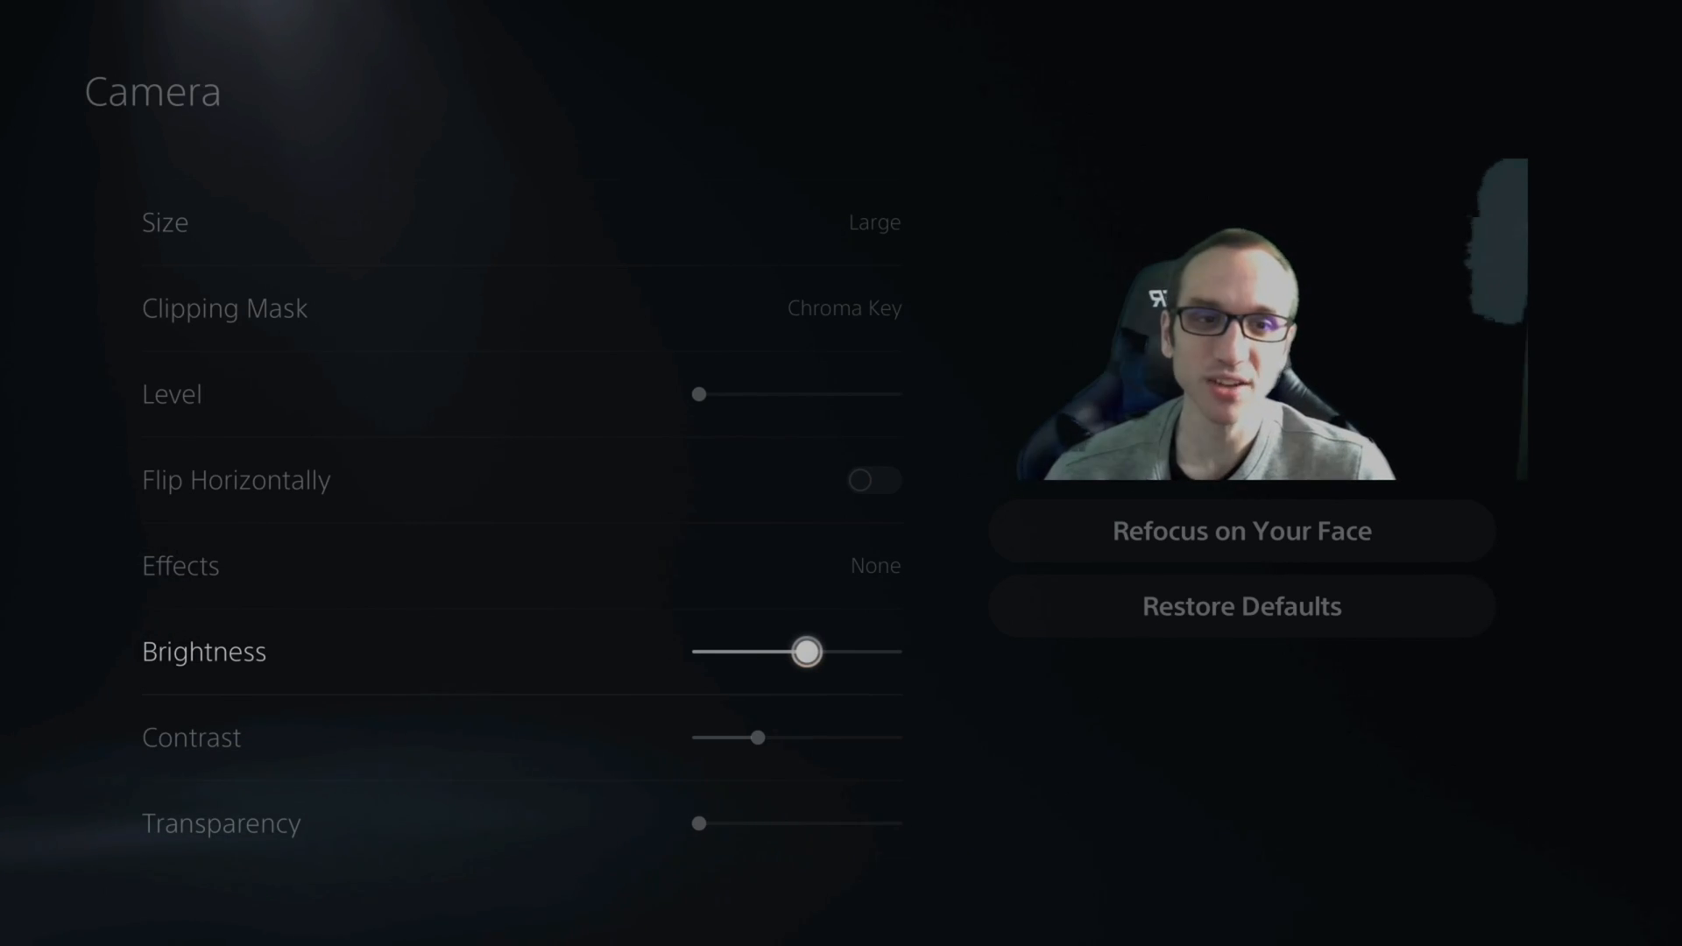
{"action": "left_click_drag", "start_coordinate": [807, 651], "coordinate": [780, 651]}
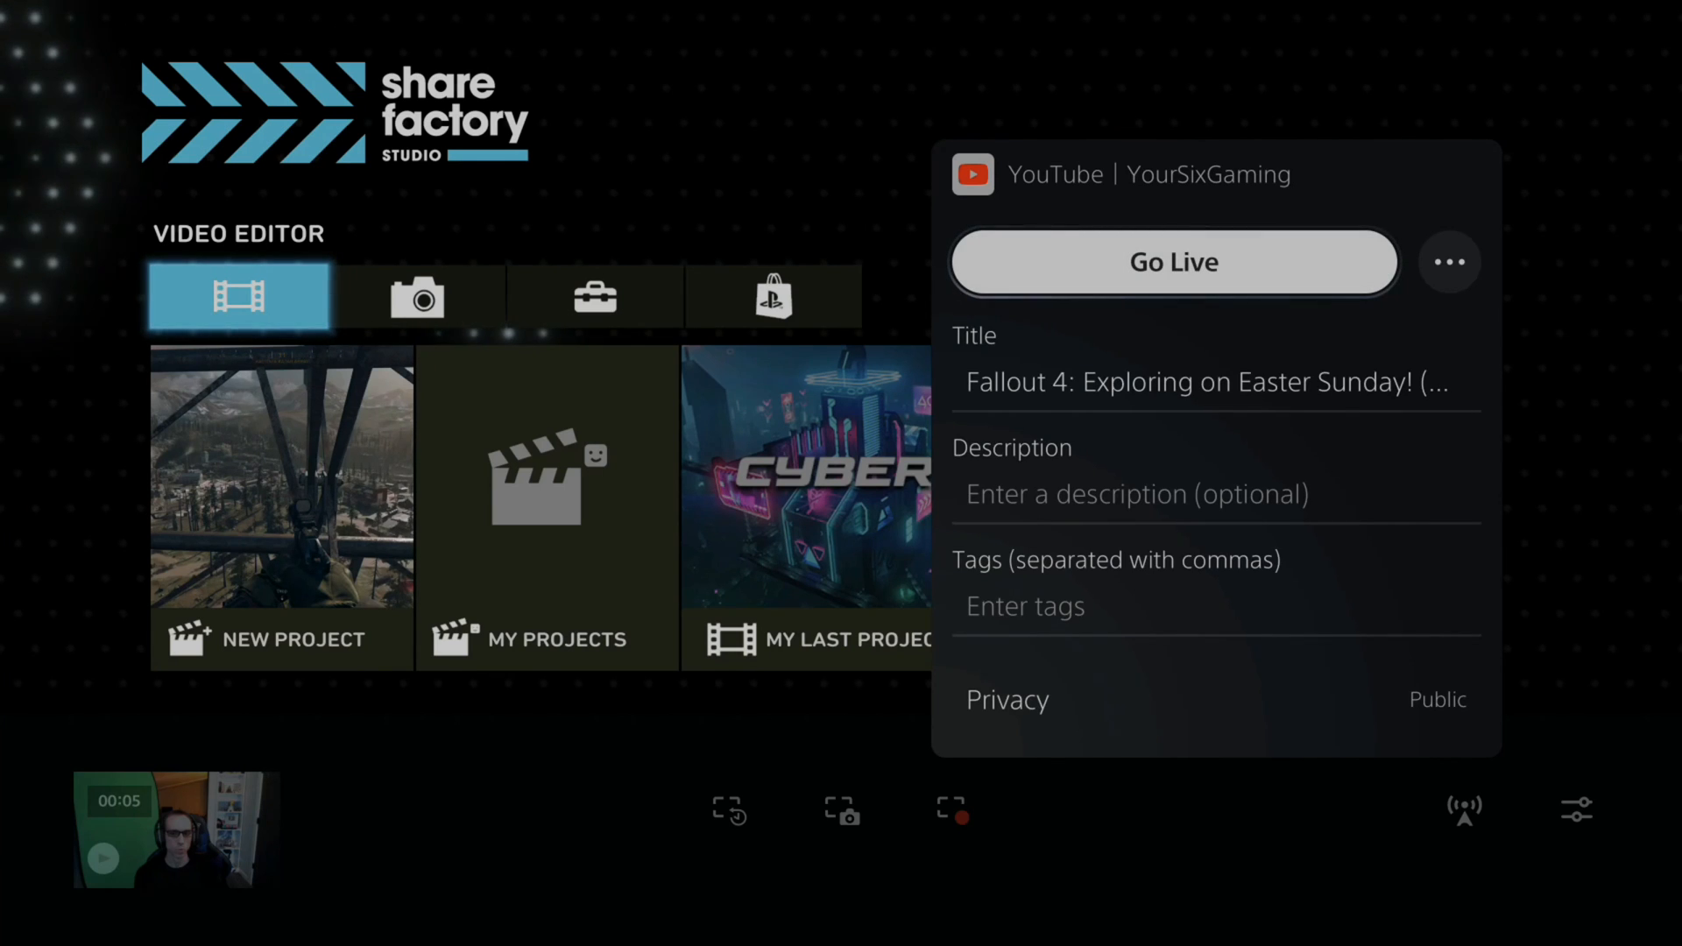
Make the stream Private, then open the METAL project from My Last Project
{"action": "left_click", "coordinate": [1435, 699]}
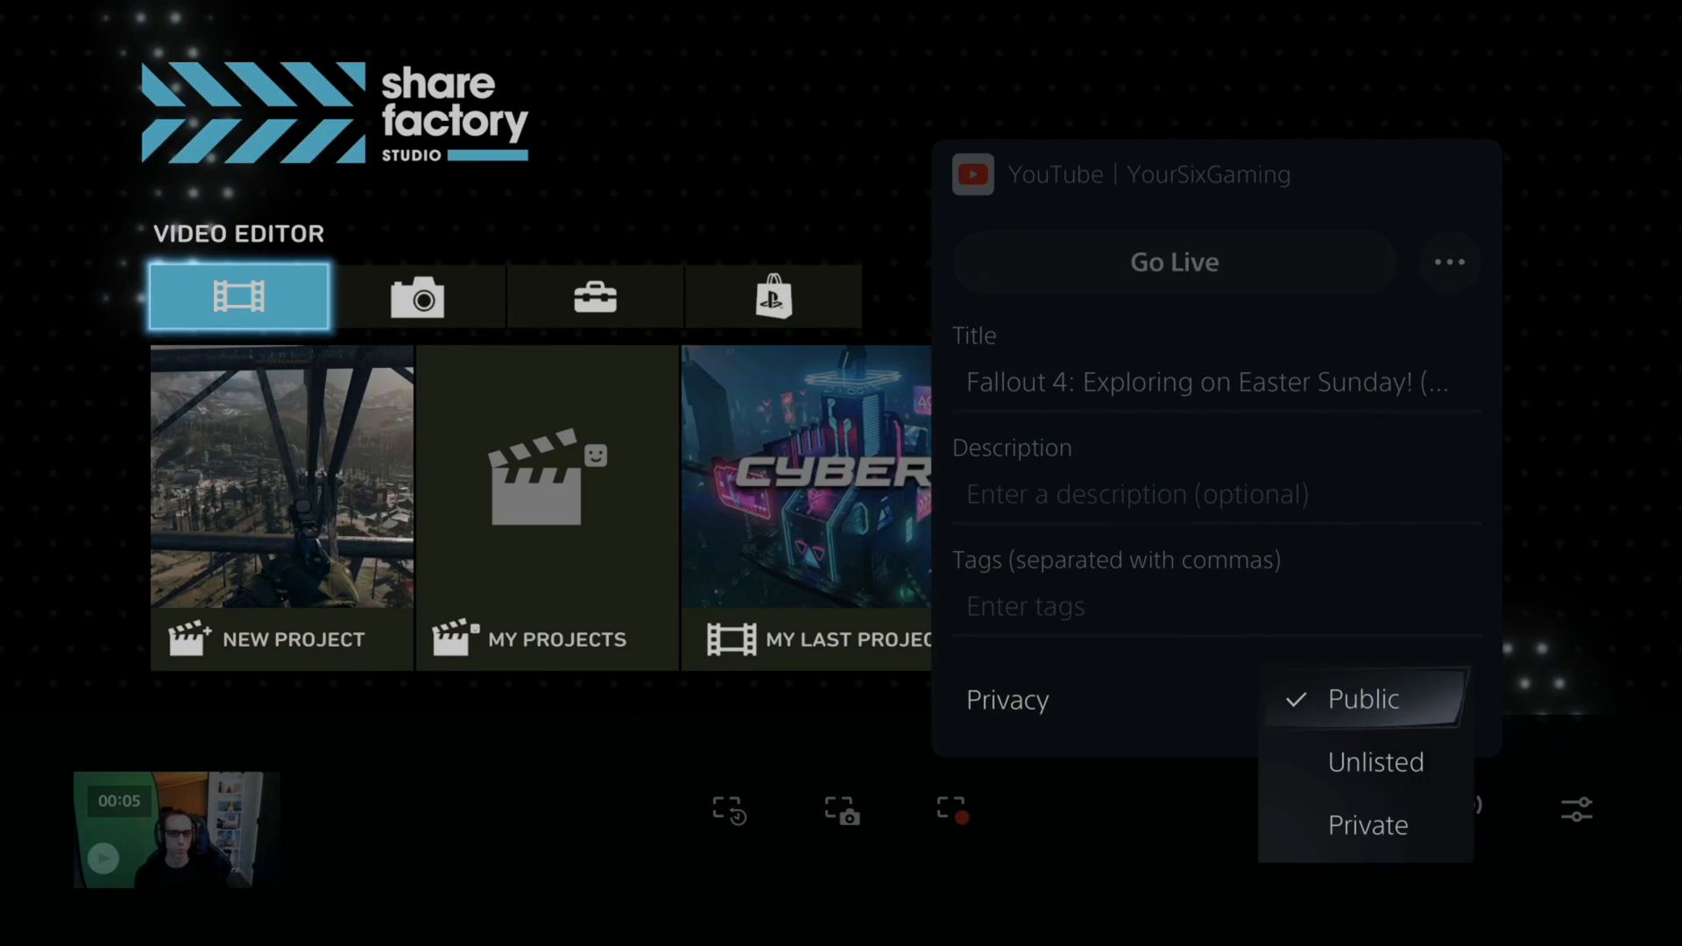
{"action": "left_click", "coordinate": [1367, 823]}
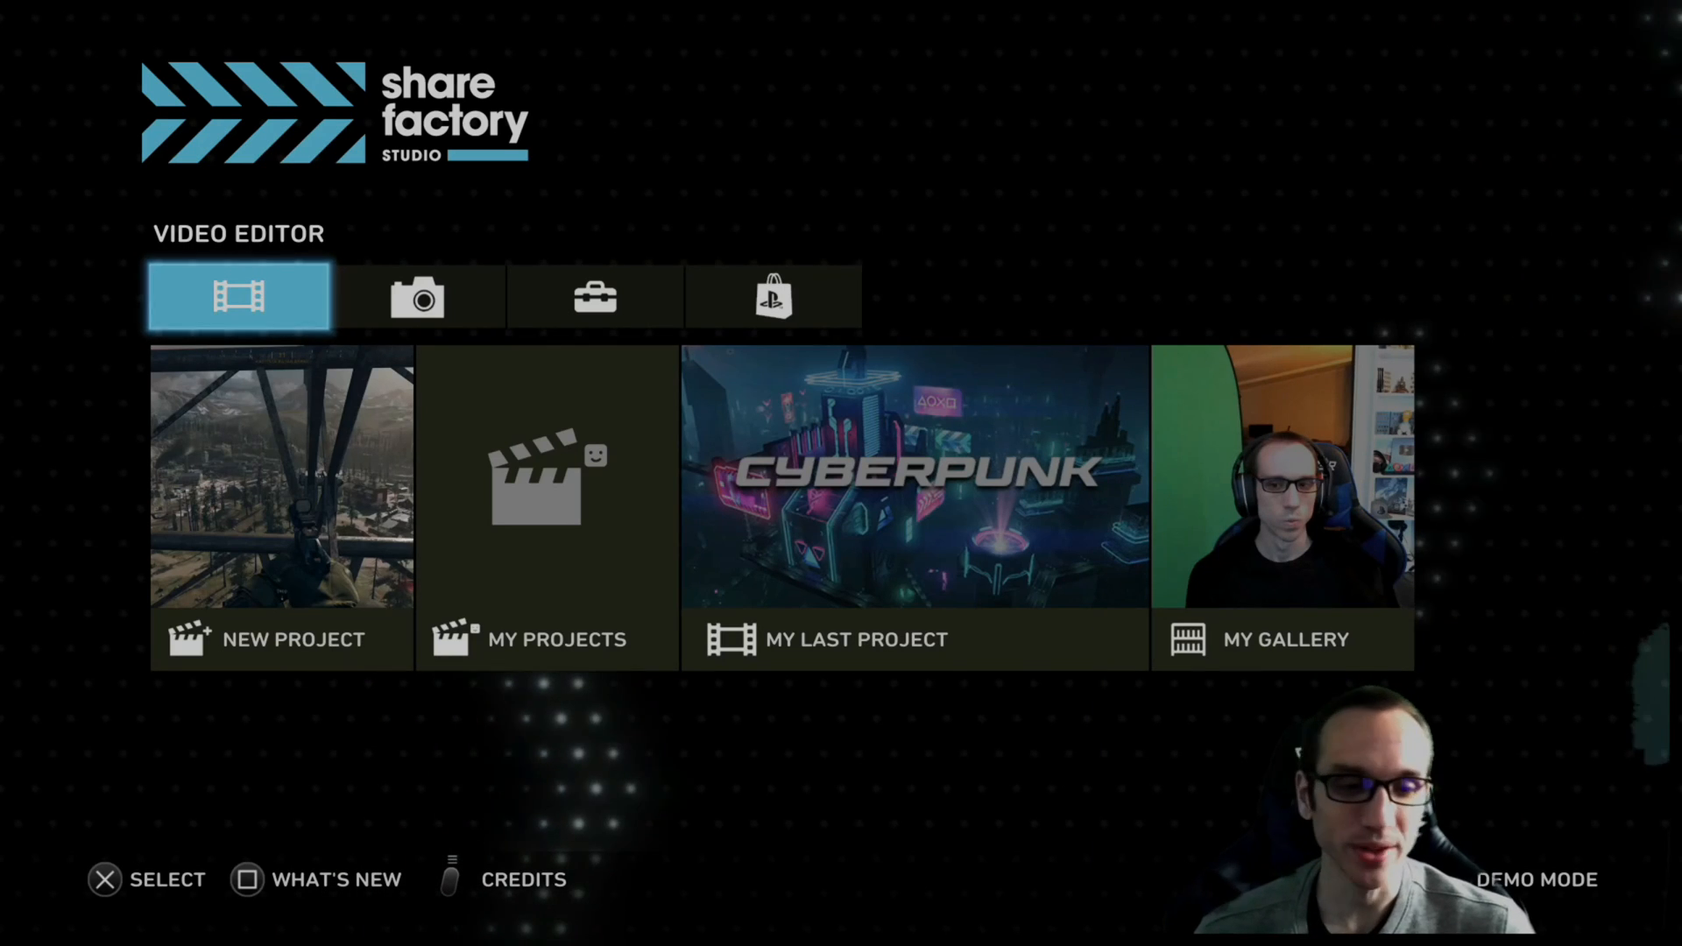
{"action": "left_click", "coordinate": [914, 505]}
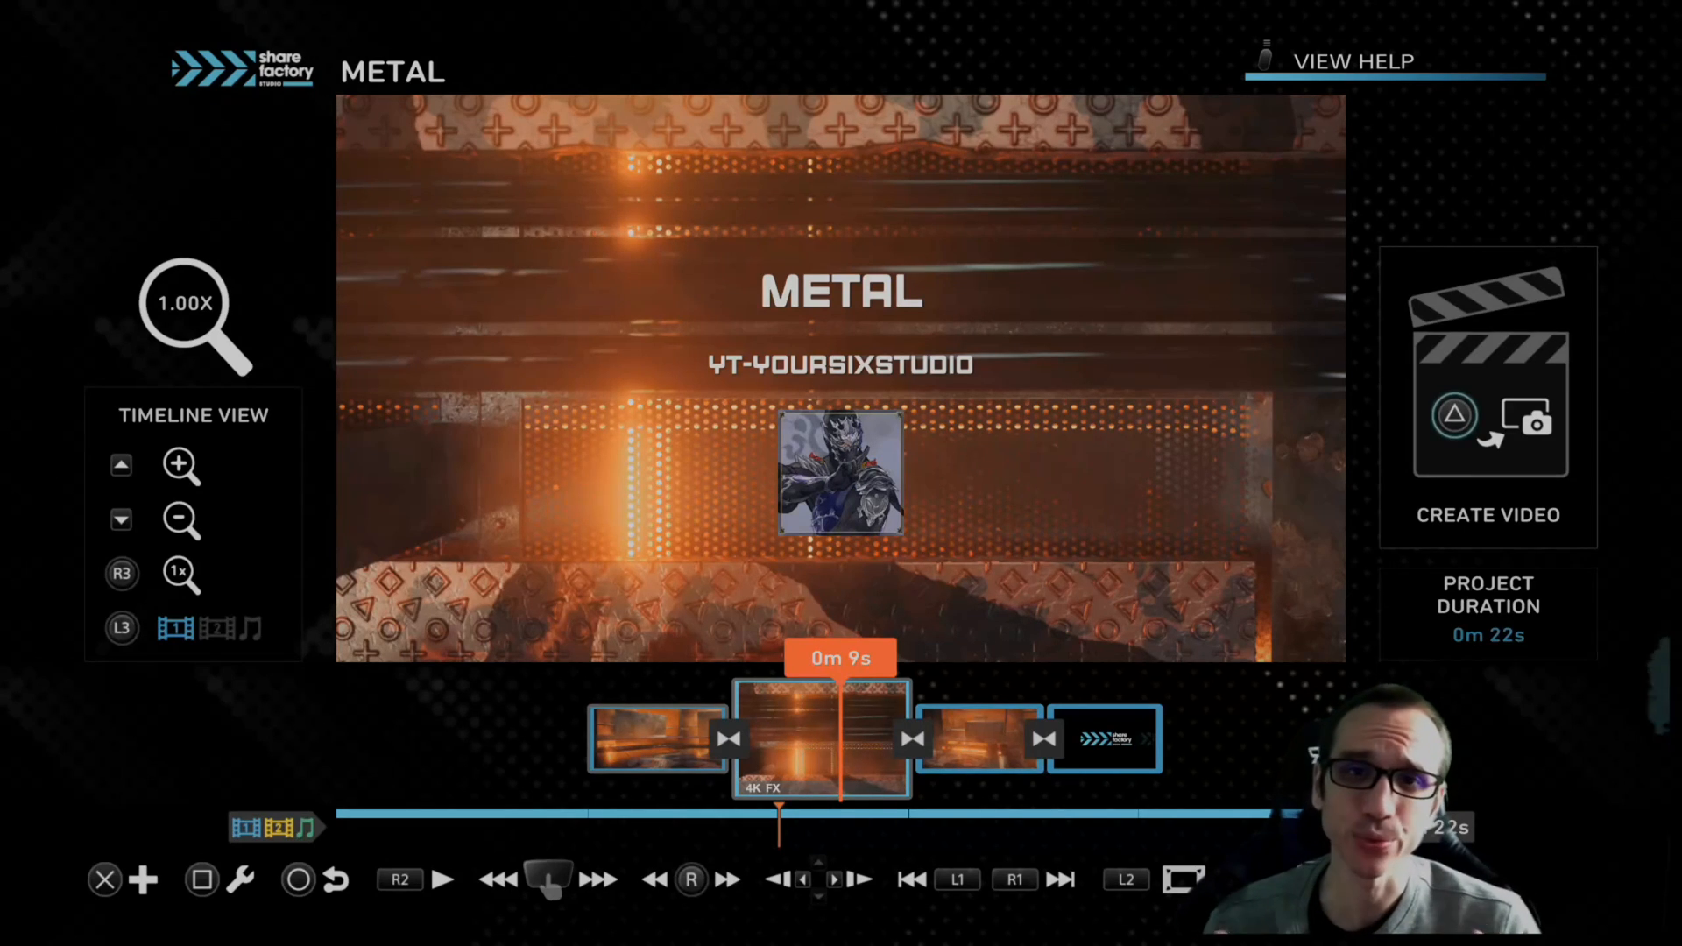